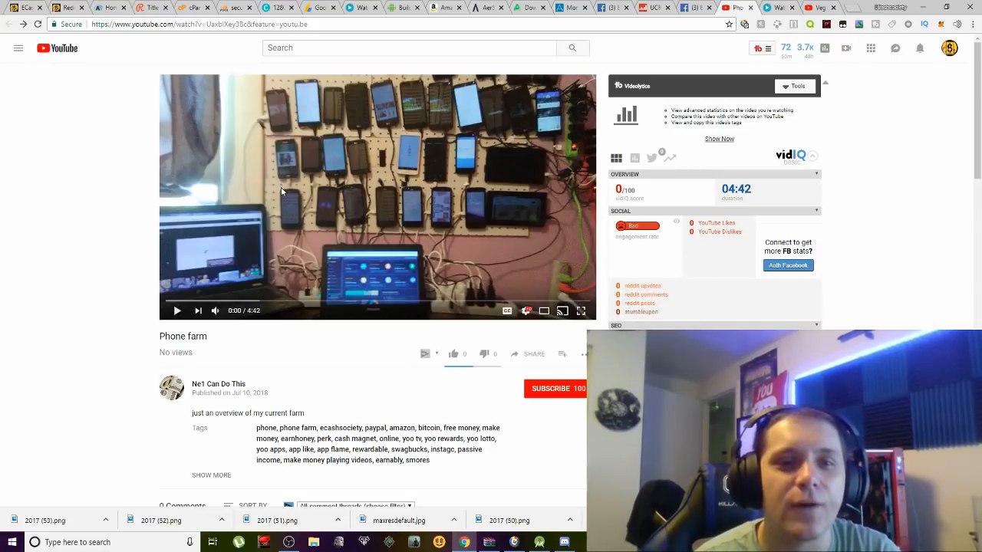
pyautogui.moveTo(255, 249)
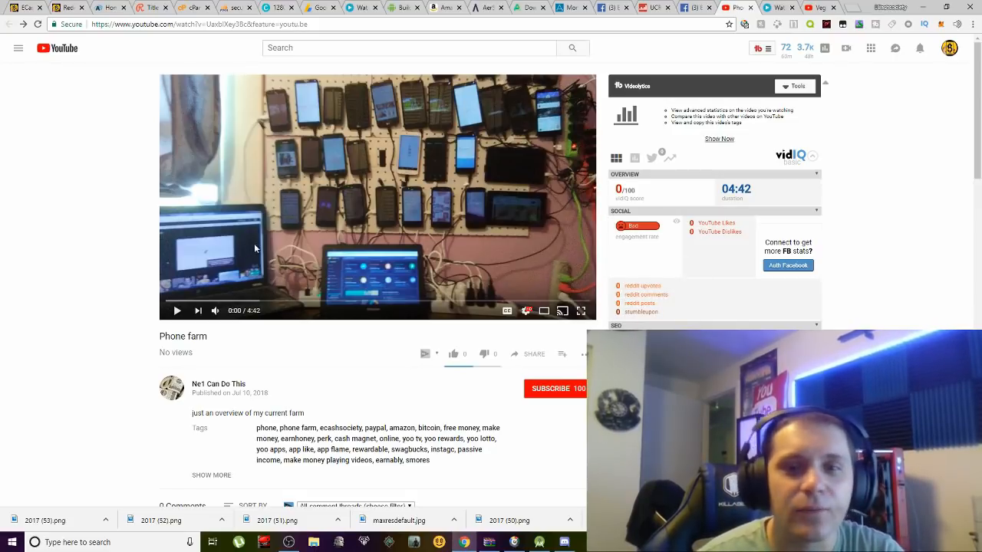
# Switch the Phone farm video player to fullscreen so it plays across the screen
pyautogui.click(581, 310)
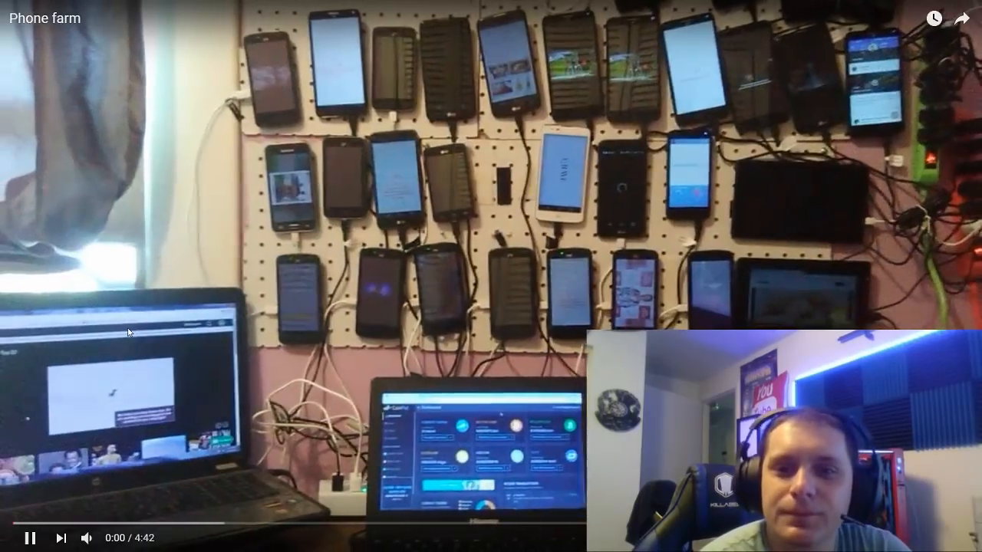